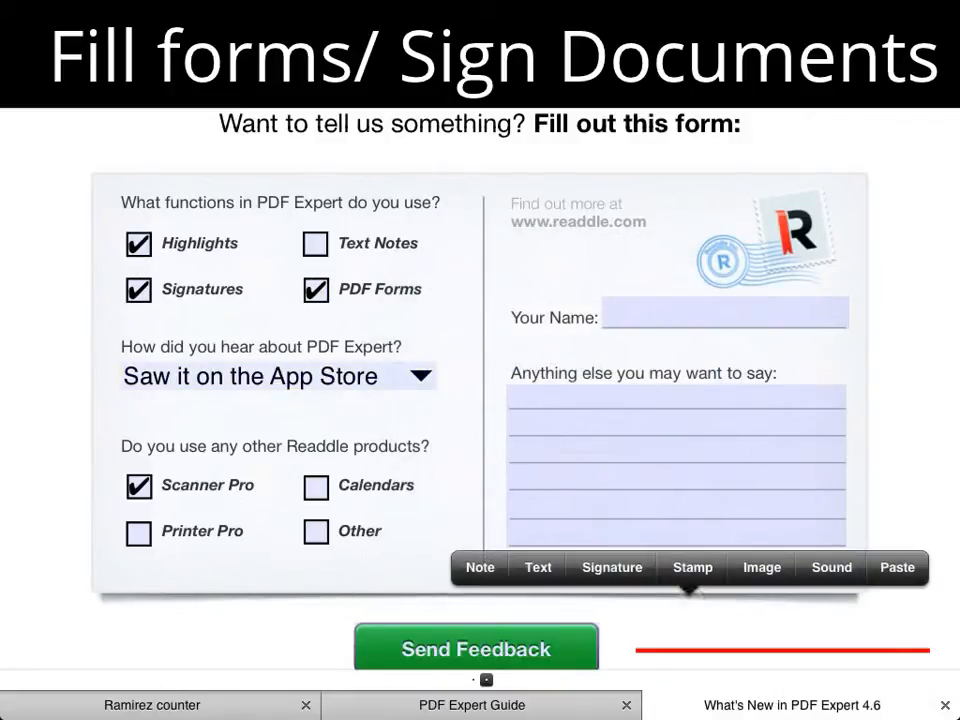
- Choose to add a customer signature to the feedback form
click(611, 567)
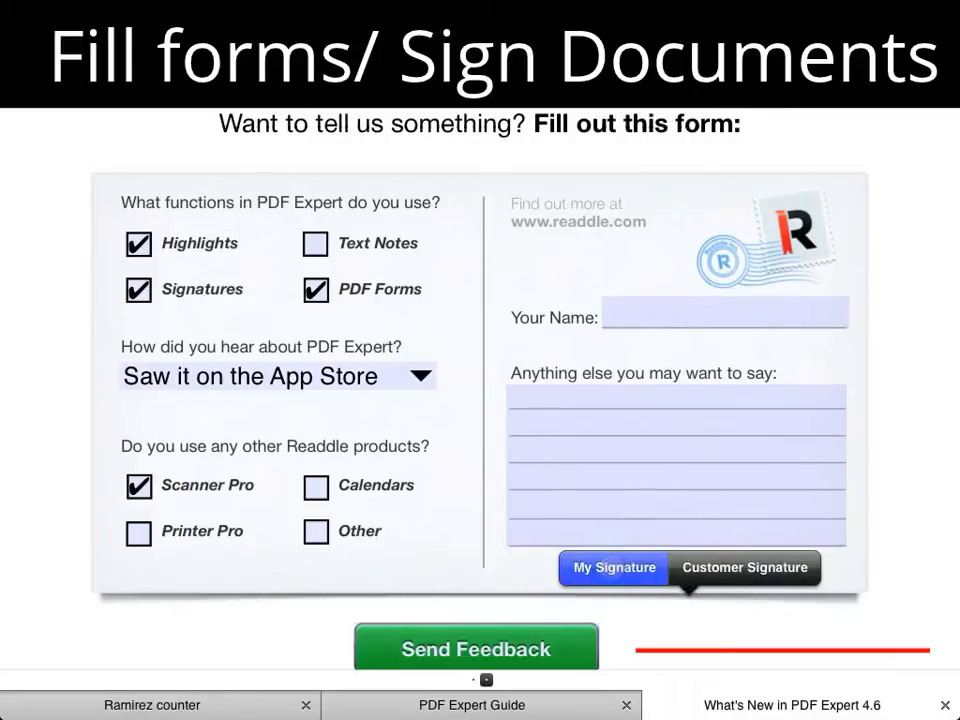
click(613, 567)
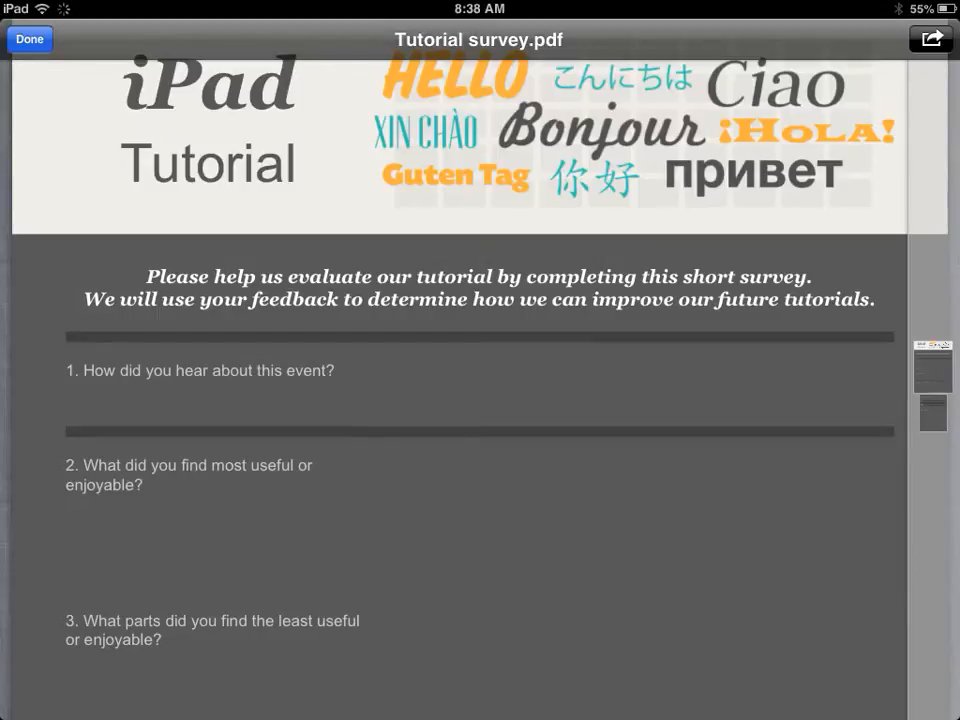
- Page through both survey pages, then share the PDF to another app
scroll(down, 3)
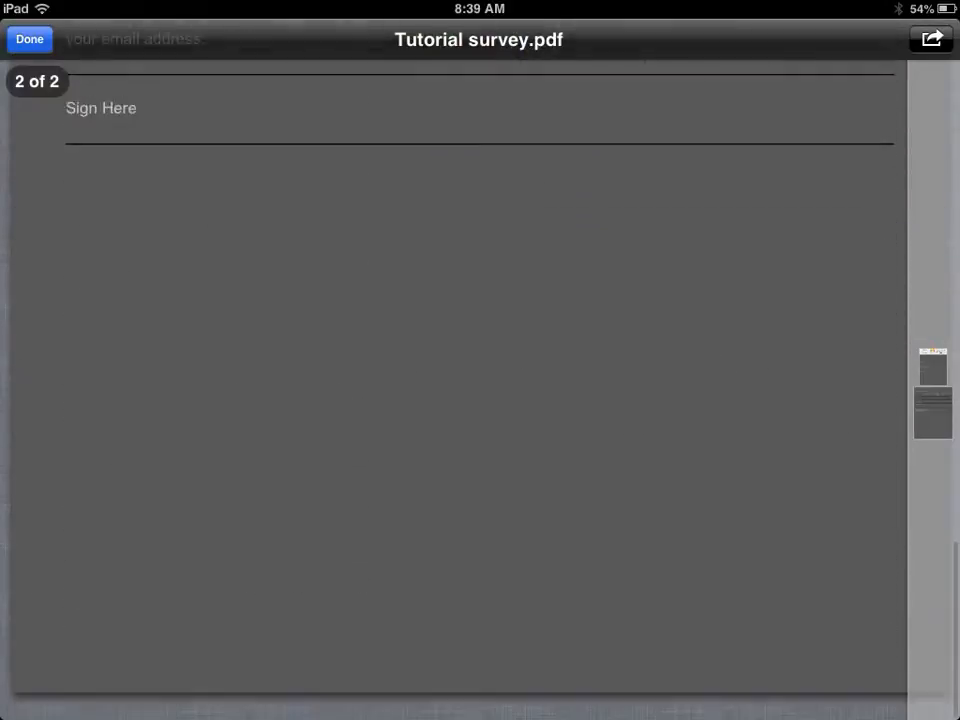
scroll(down, 3)
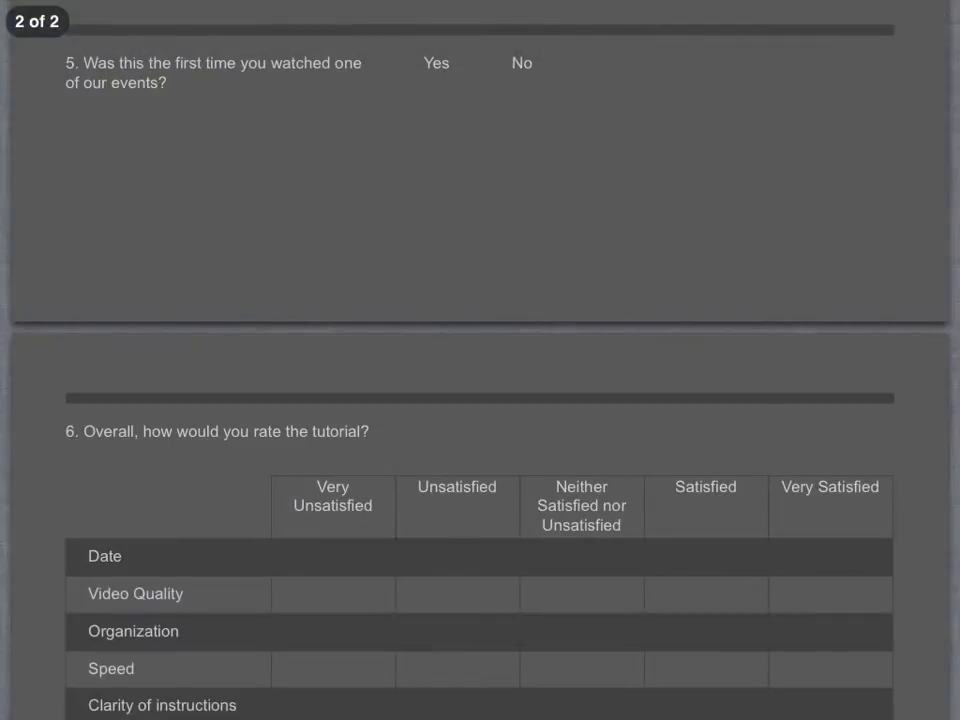
click(480, 360)
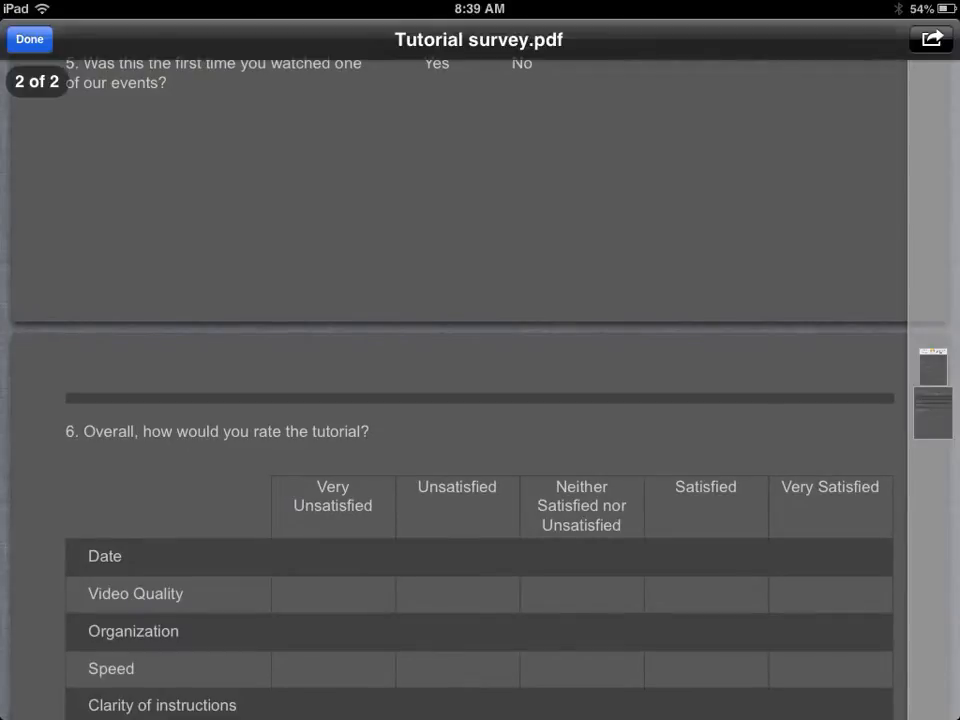
click(930, 39)
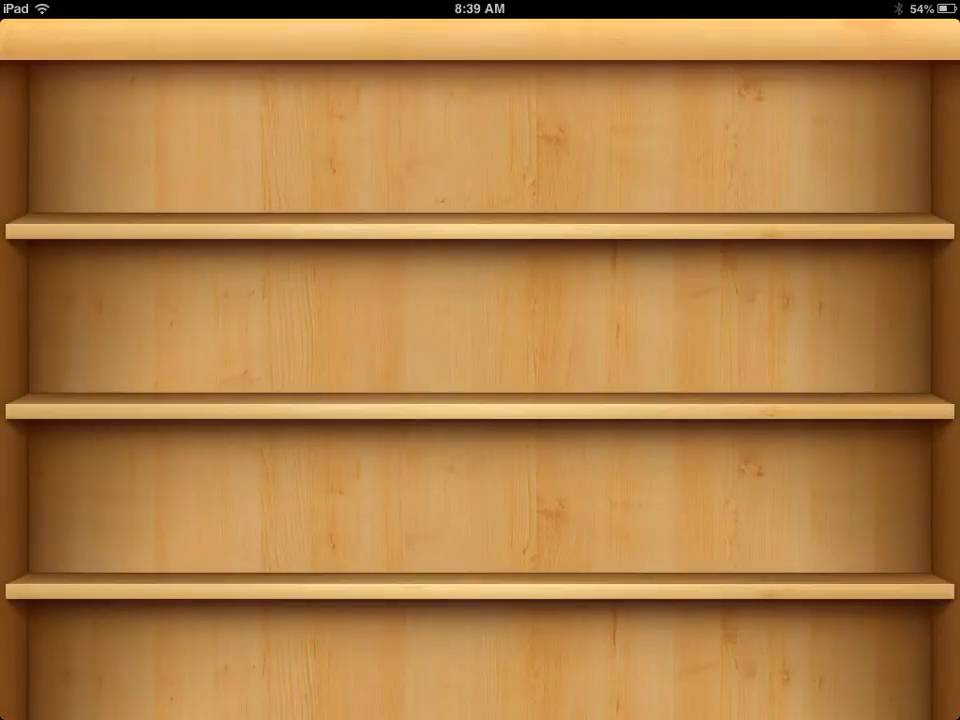
- Switch iBooks to list view and open Tutorial survey from PDFs
click(872, 39)
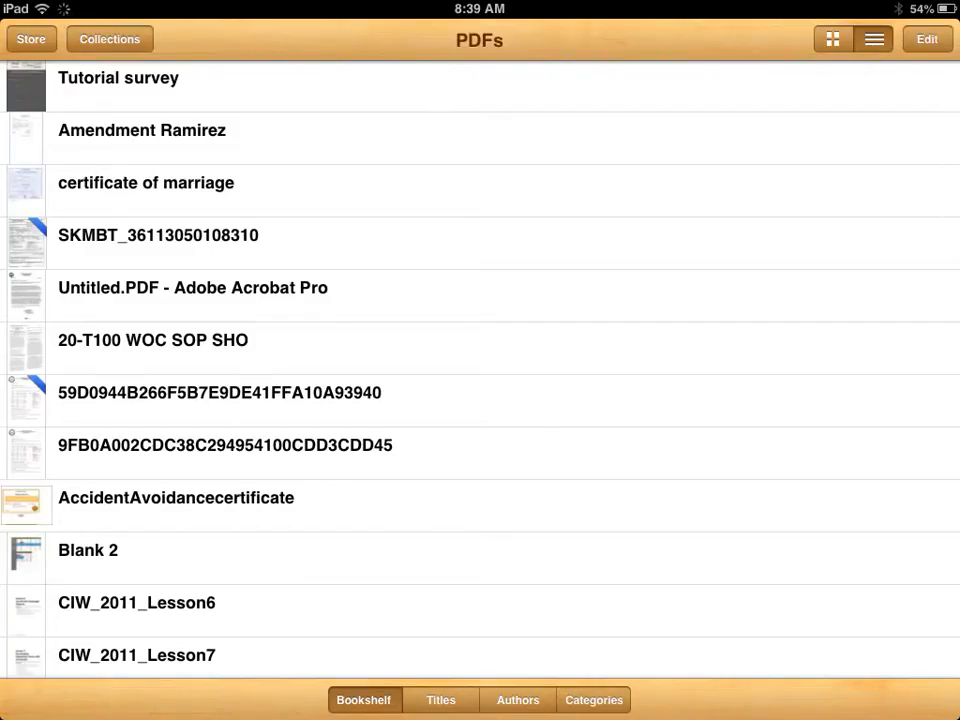
click(118, 78)
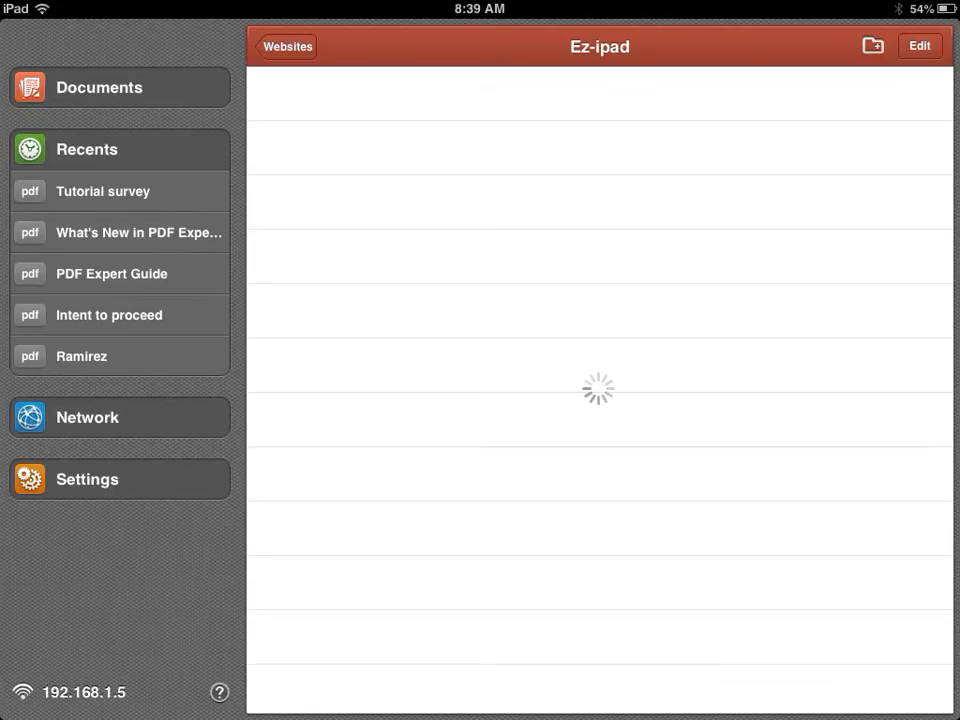
- Answer question 1 with Other and correct its source to Ez-iPad.com
click(103, 191)
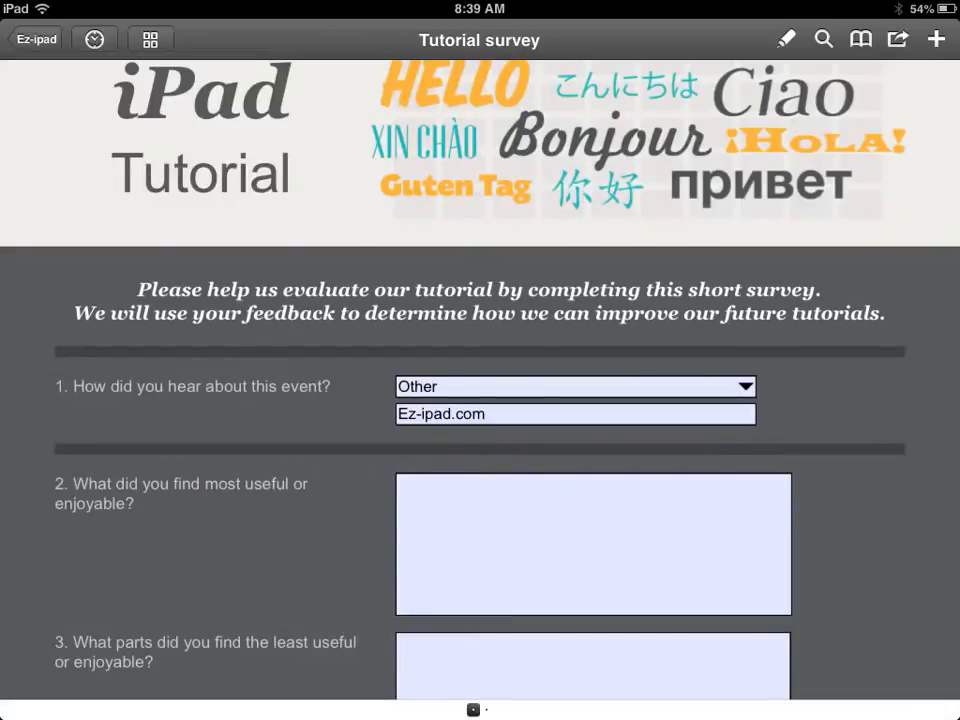
scroll(down, 3)
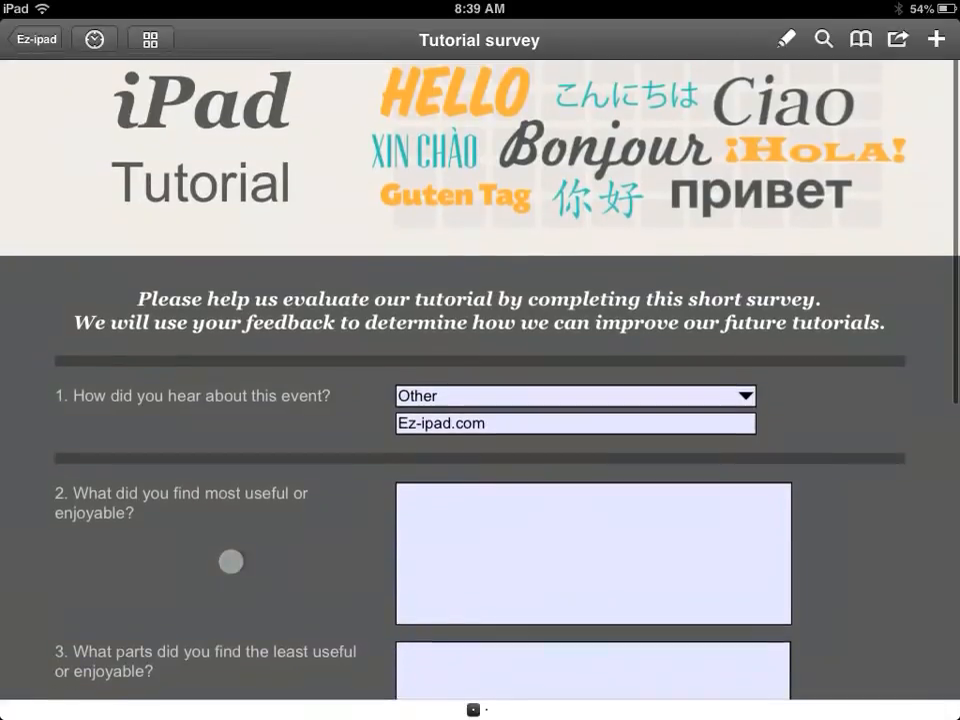
click(575, 395)
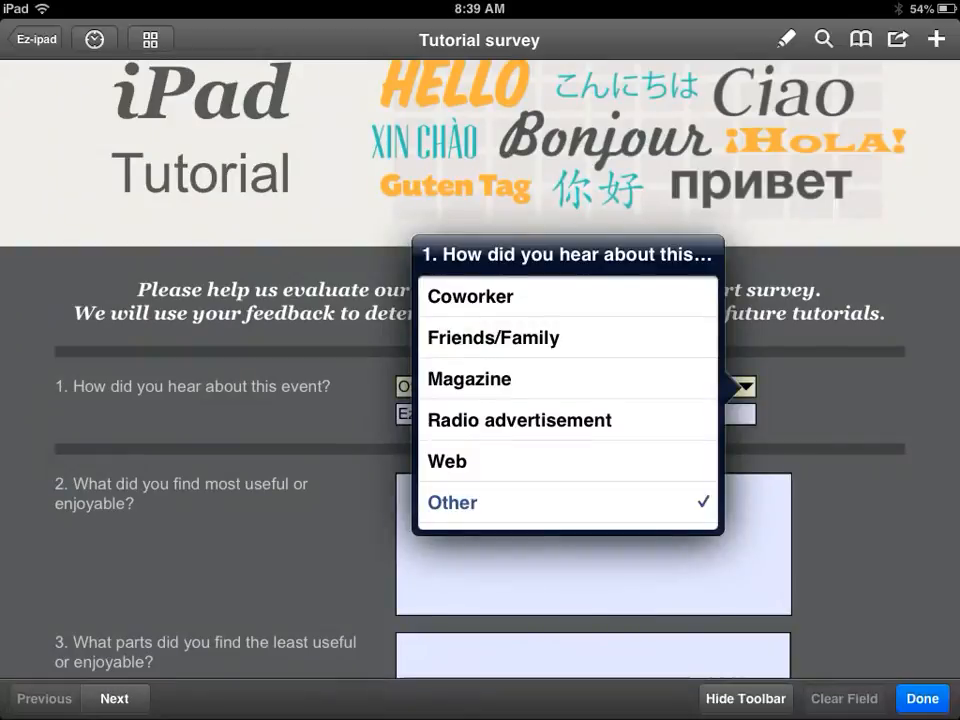
click(452, 502)
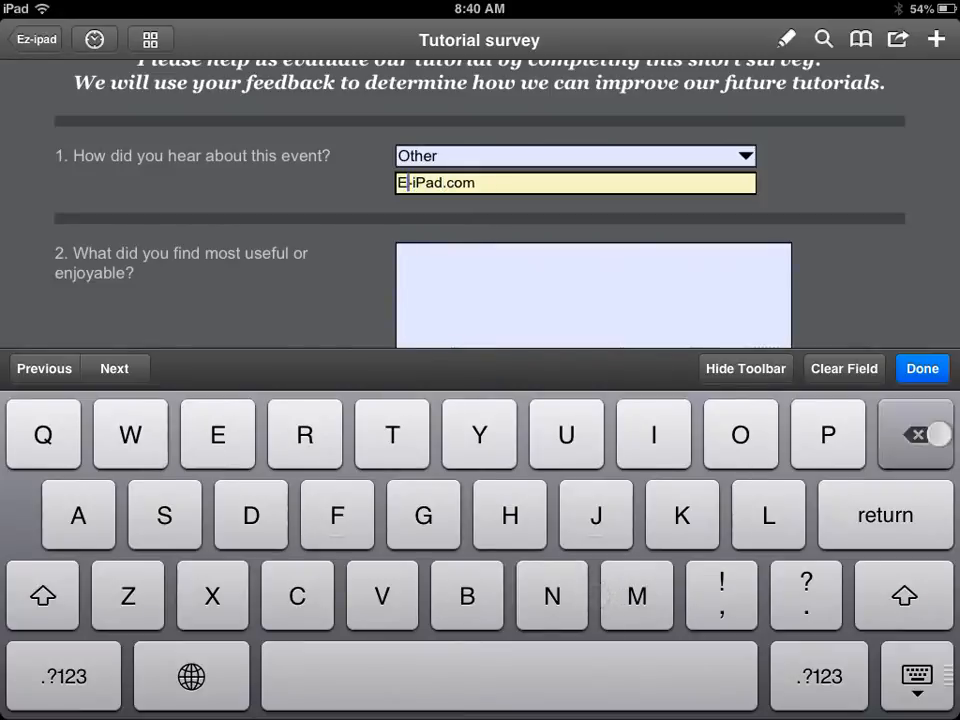
click(921, 368)
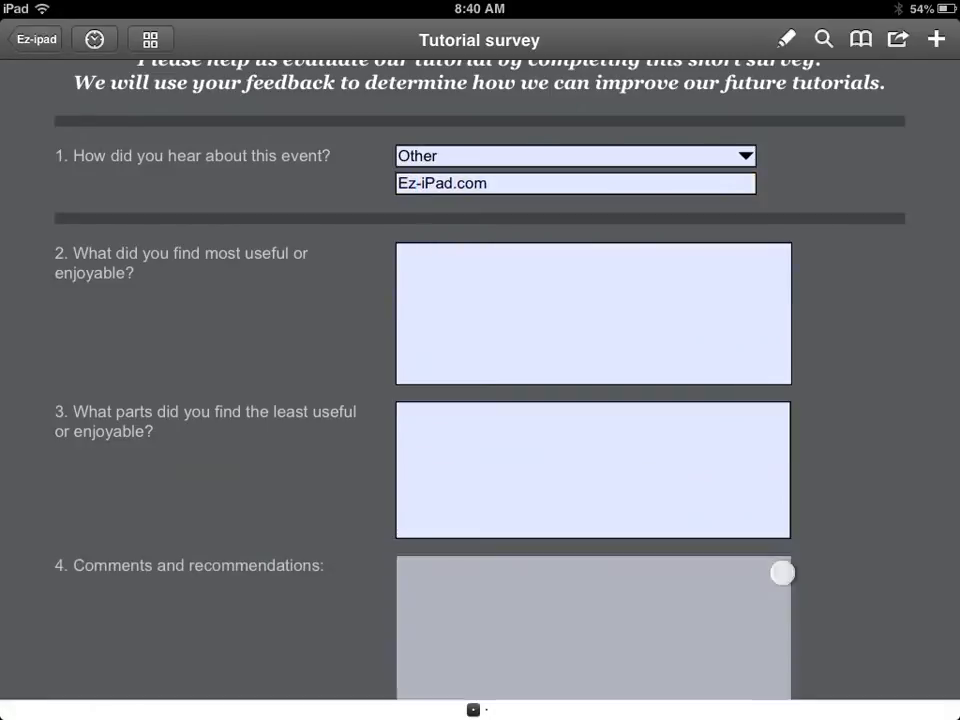
scroll(down, 3)
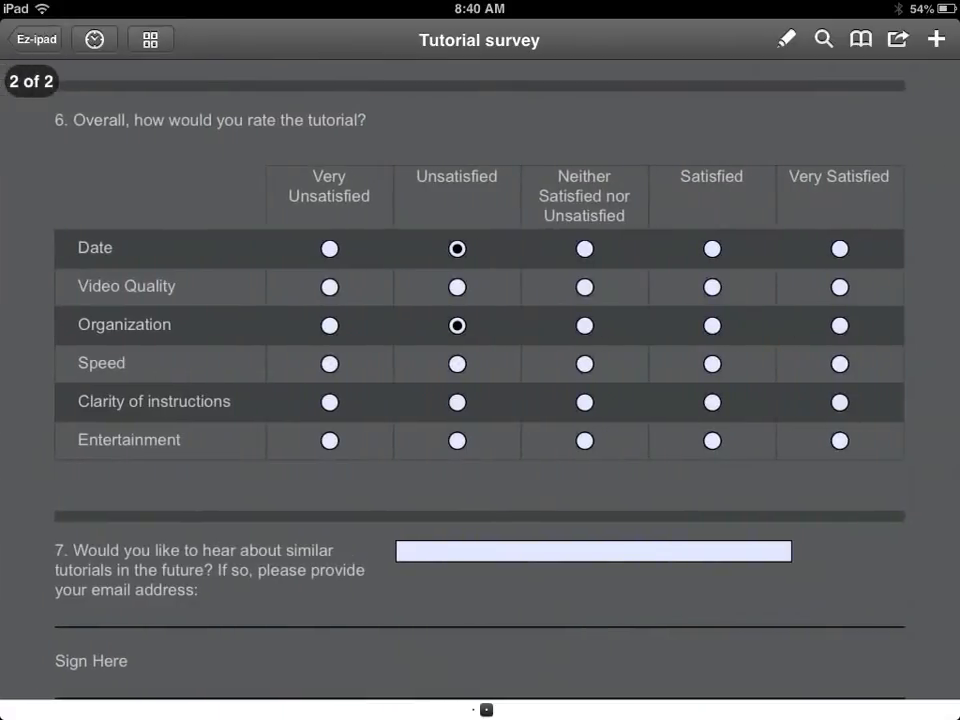
- Rate Organization as Satisfied and set another rating in the question 6 table
click(712, 325)
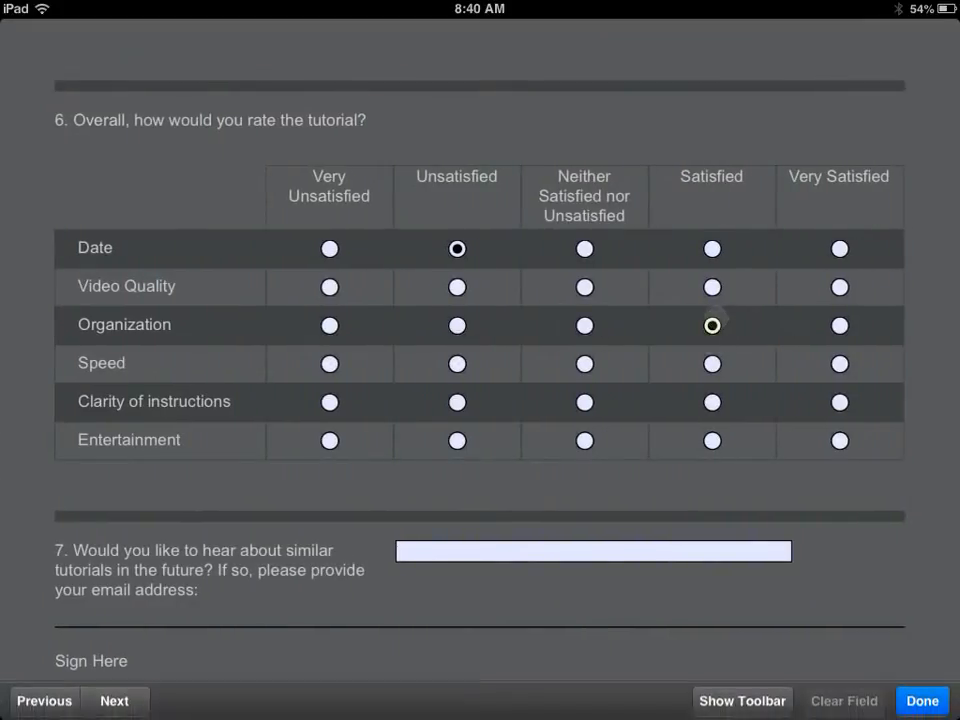
click(329, 440)
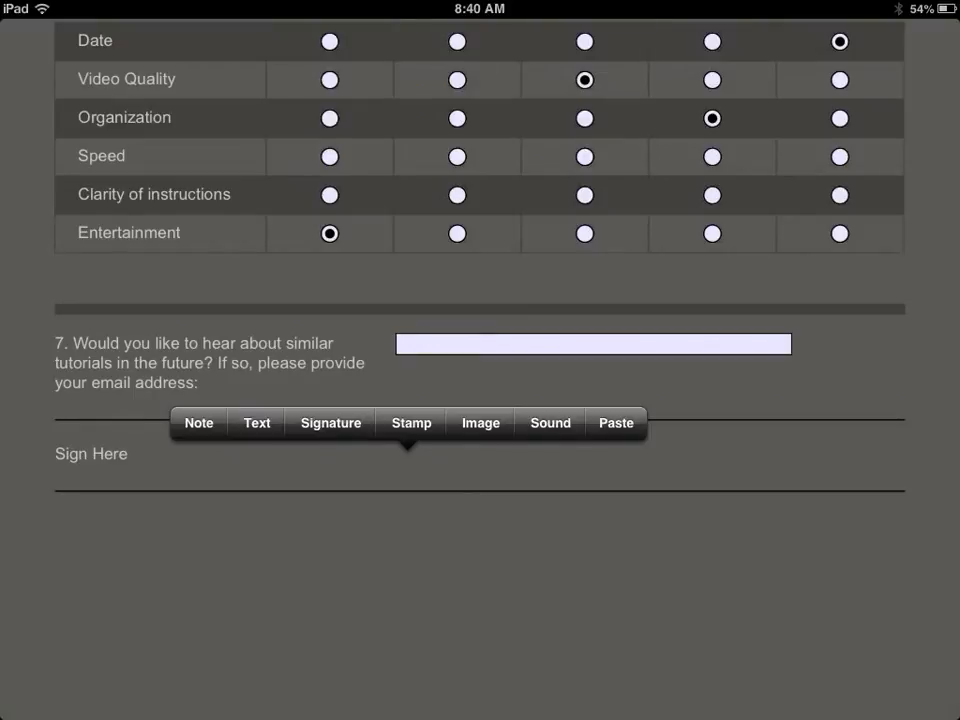
- Draw a purple customer signature and place it on the Sign Here line
click(330, 422)
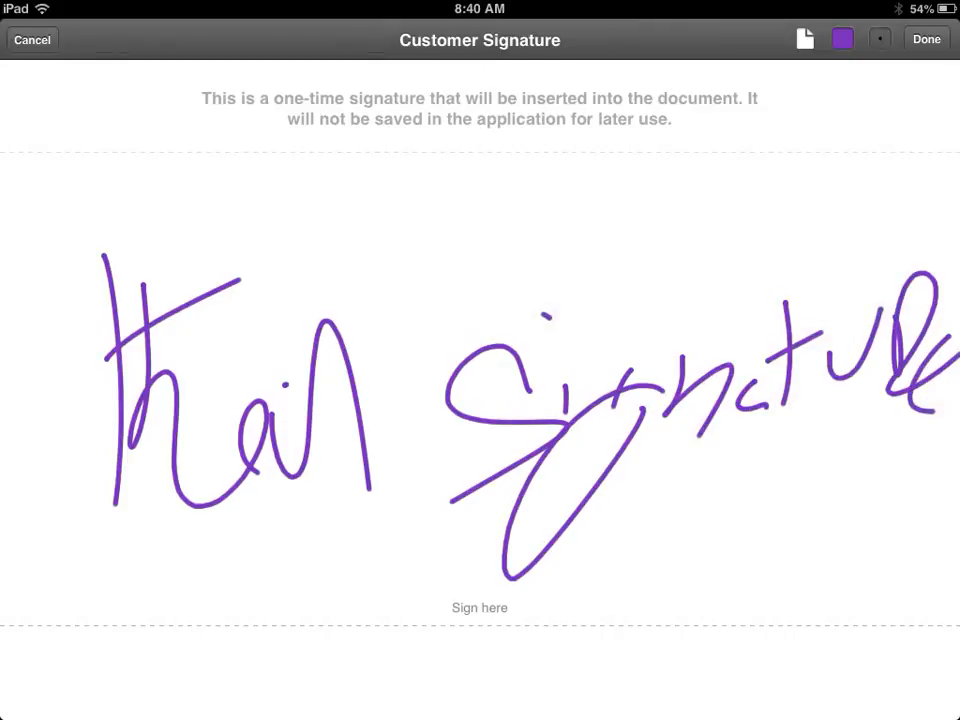
click(925, 39)
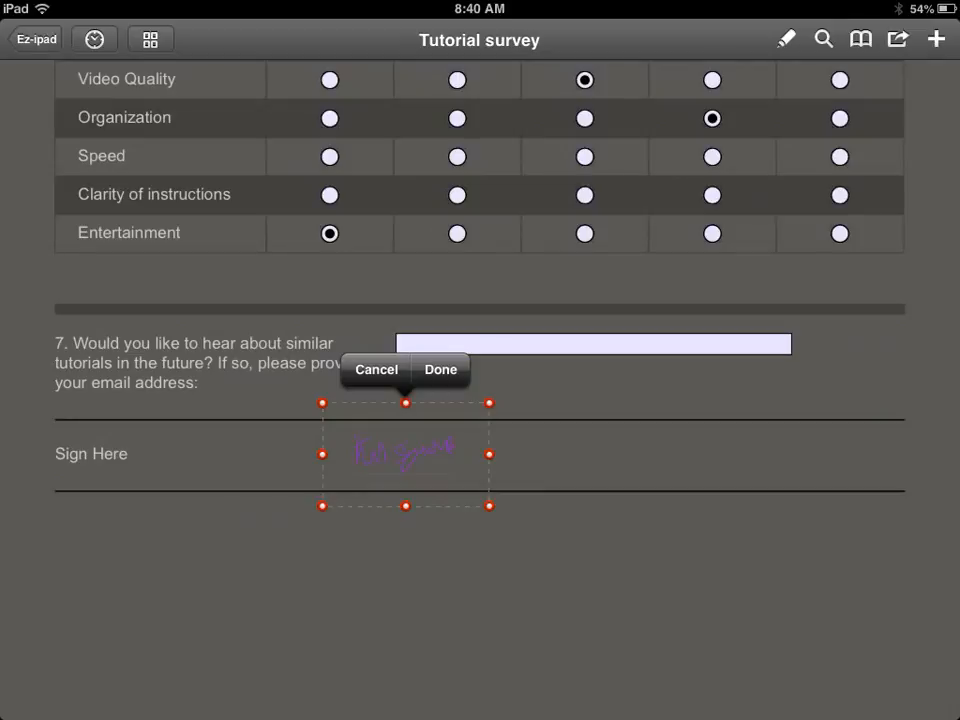
click(440, 369)
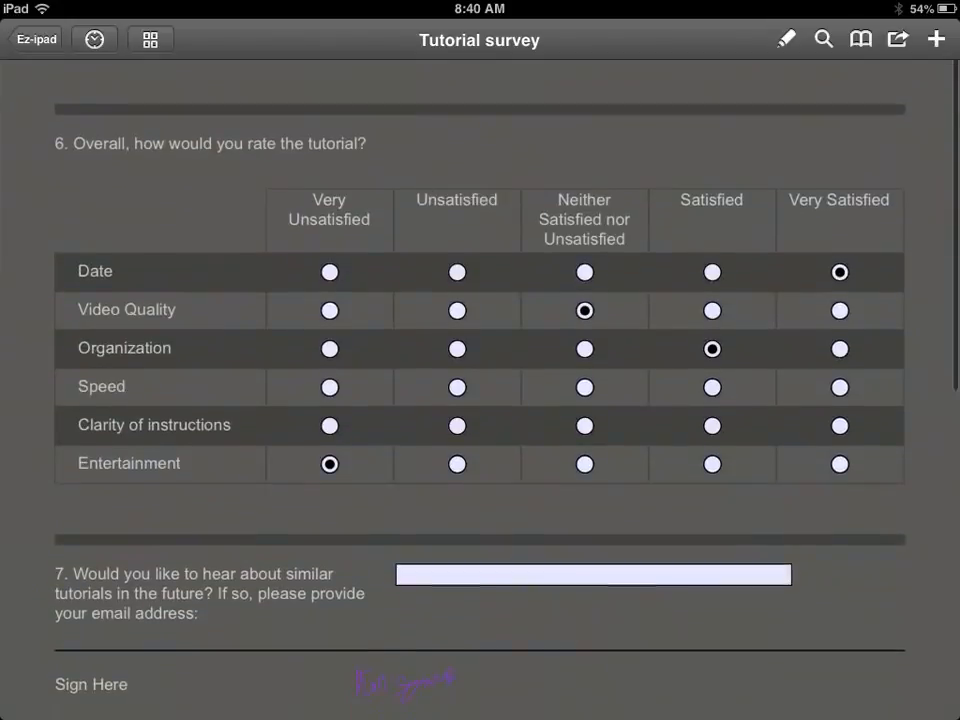
- Add the text 'Ron' above the signed Sign Here line
scroll(down, 3)
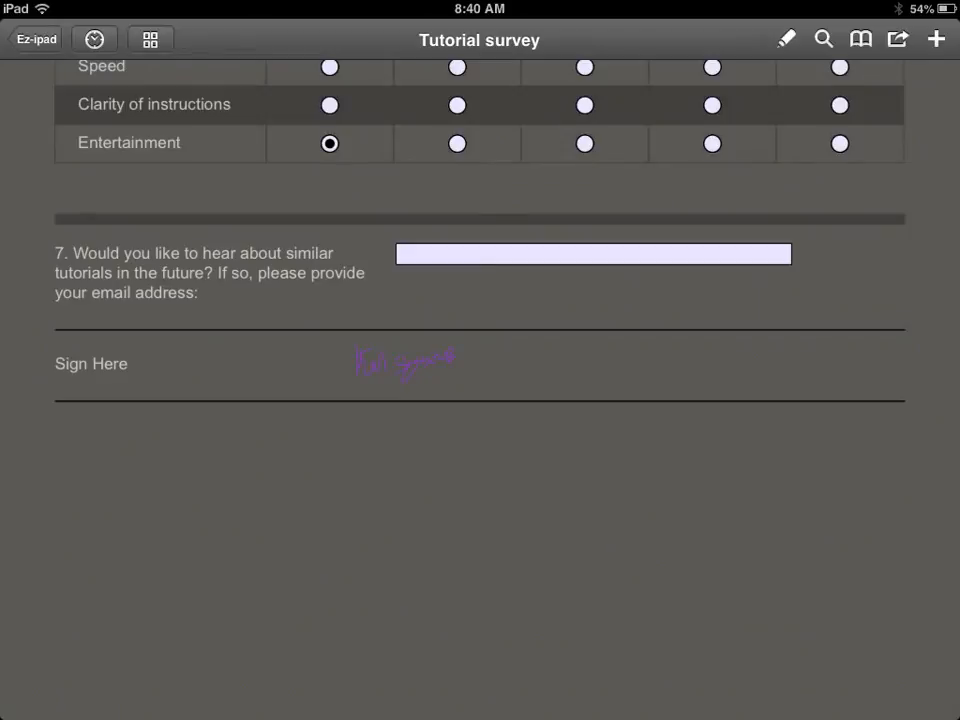
click(787, 38)
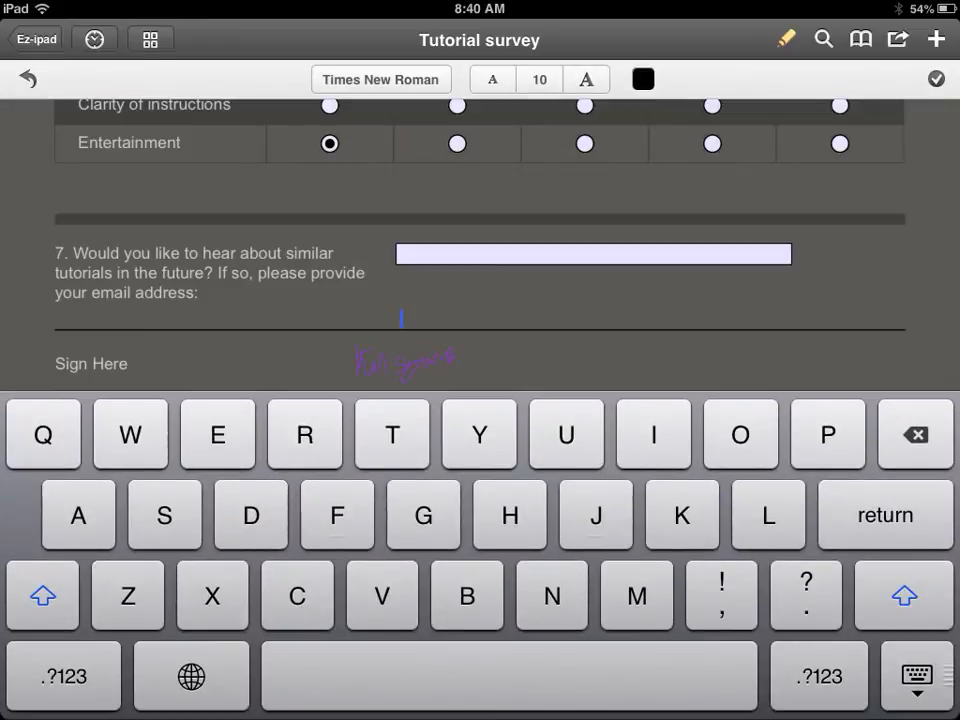
text(Ron)
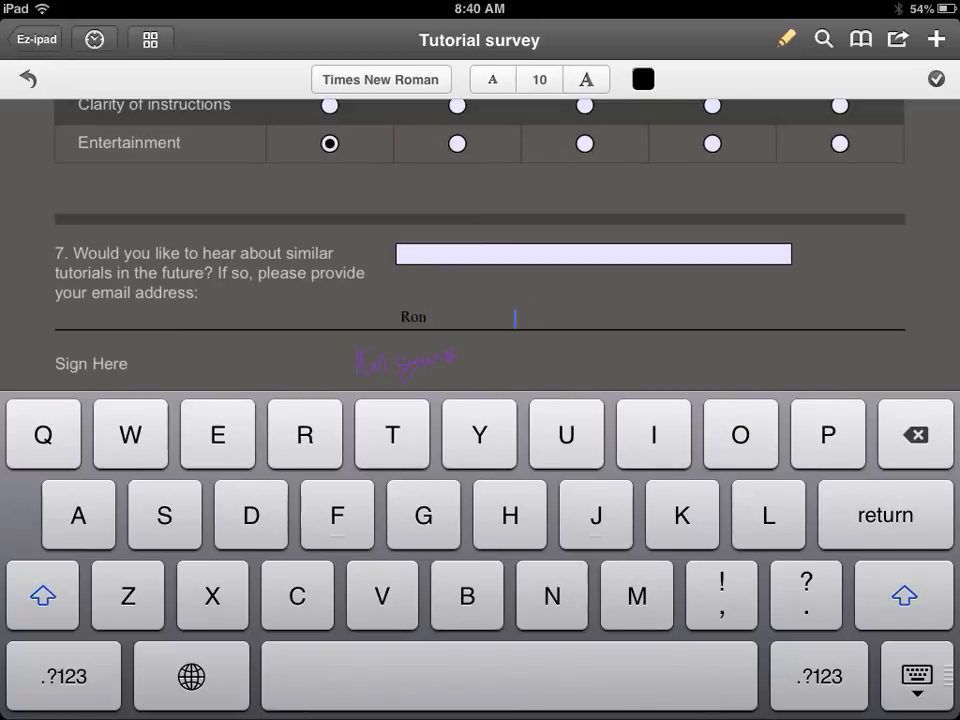
click(915, 675)
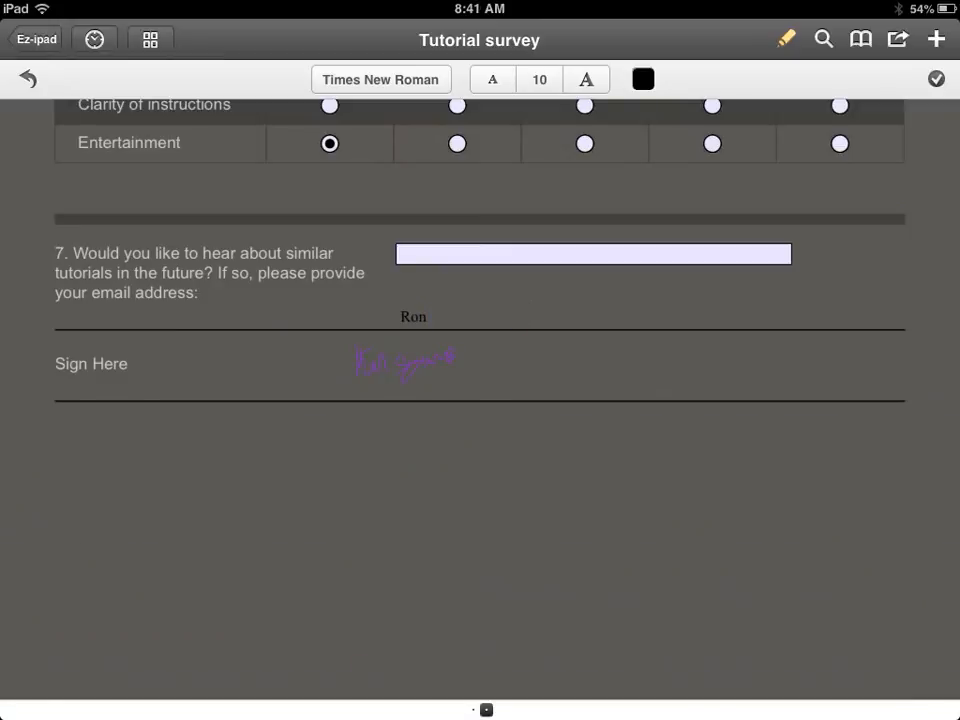